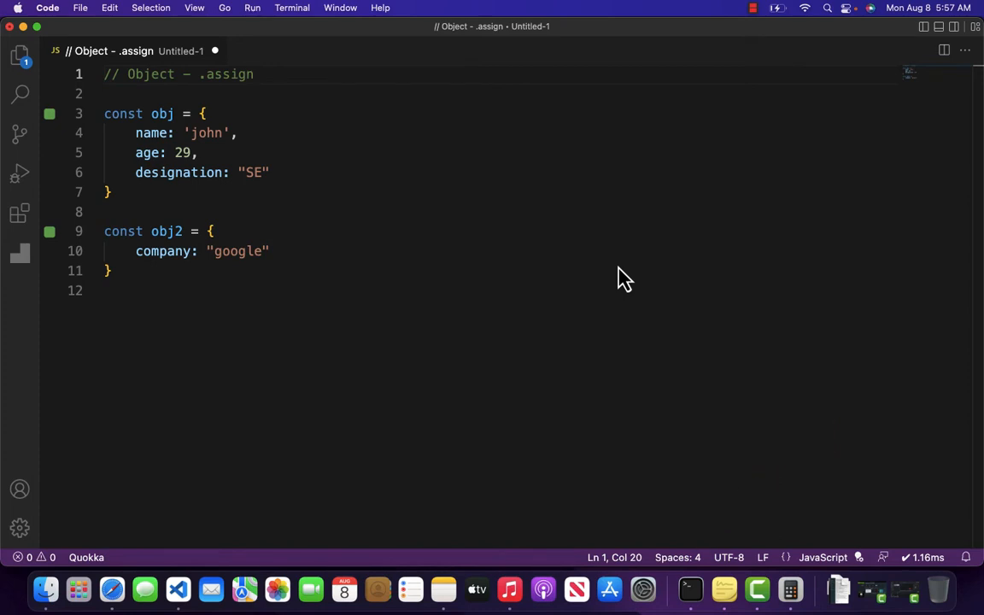
mouse_move(149, 158)
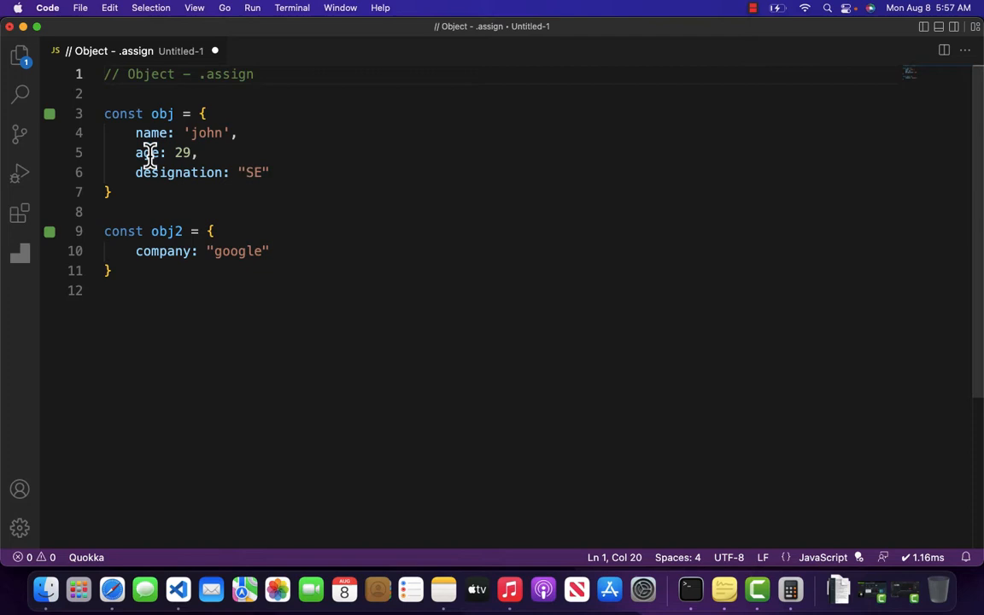
mouse_move(188, 231)
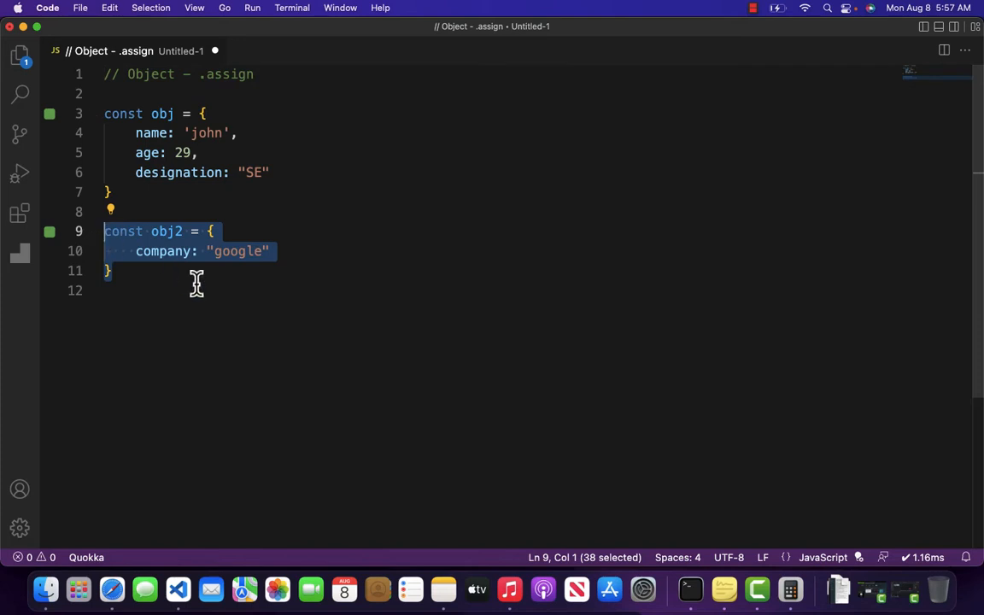
- After the obj2 definition, add a new line starting Object.assign(obj as the merge target
left_click(150, 250)
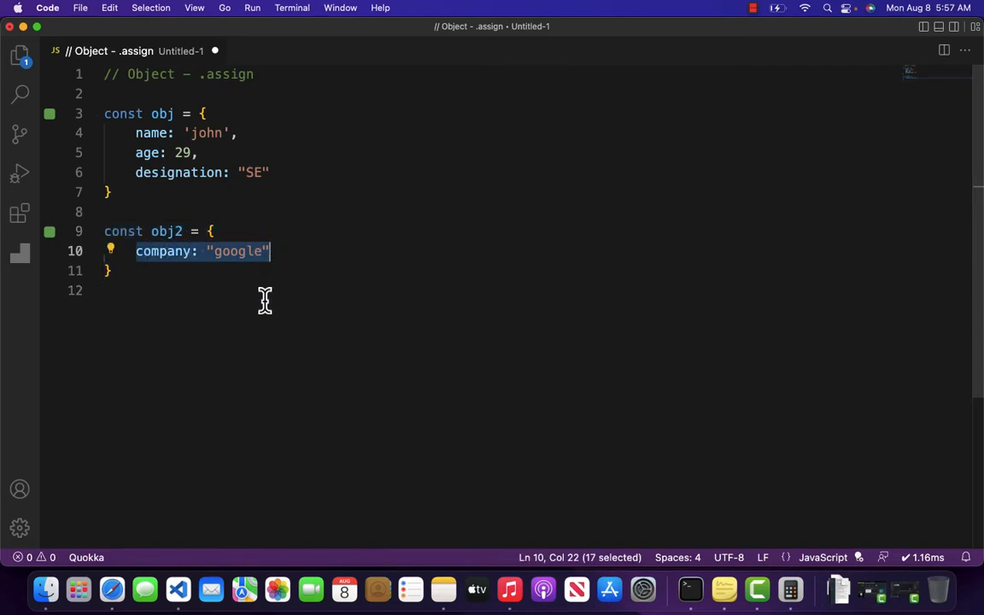
mouse_move(272, 158)
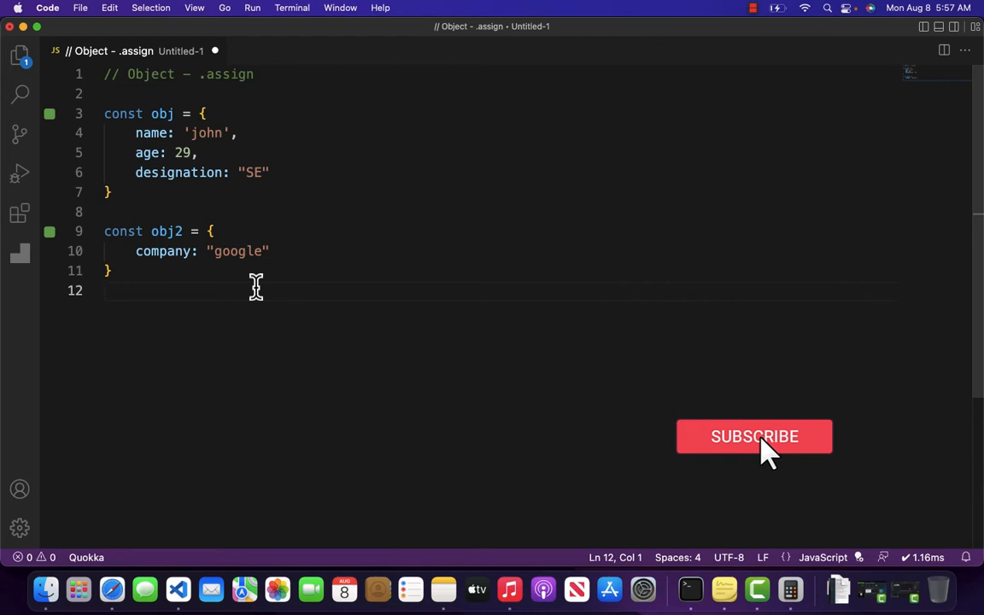
key("Return")
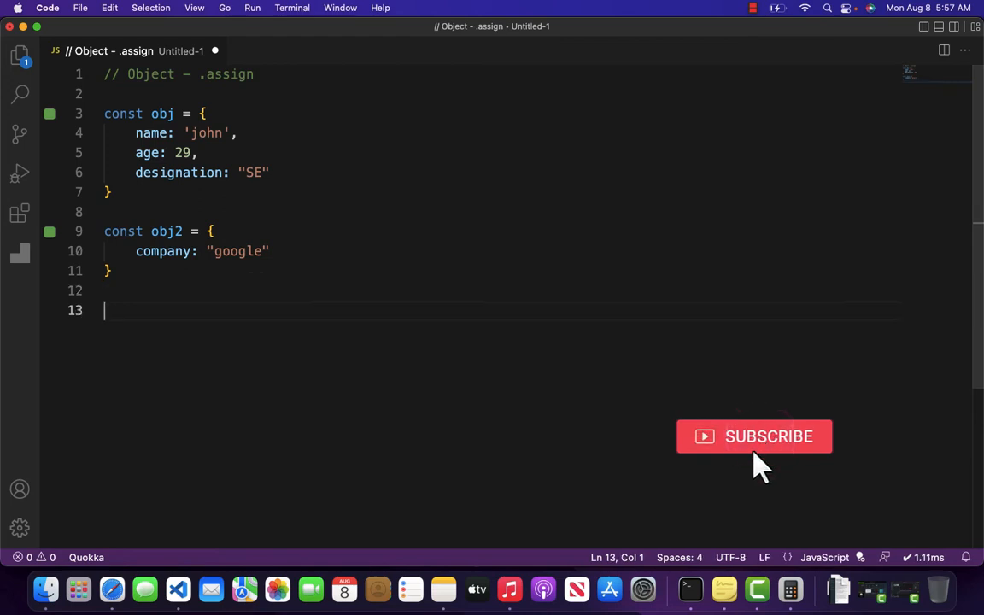
type("Object")
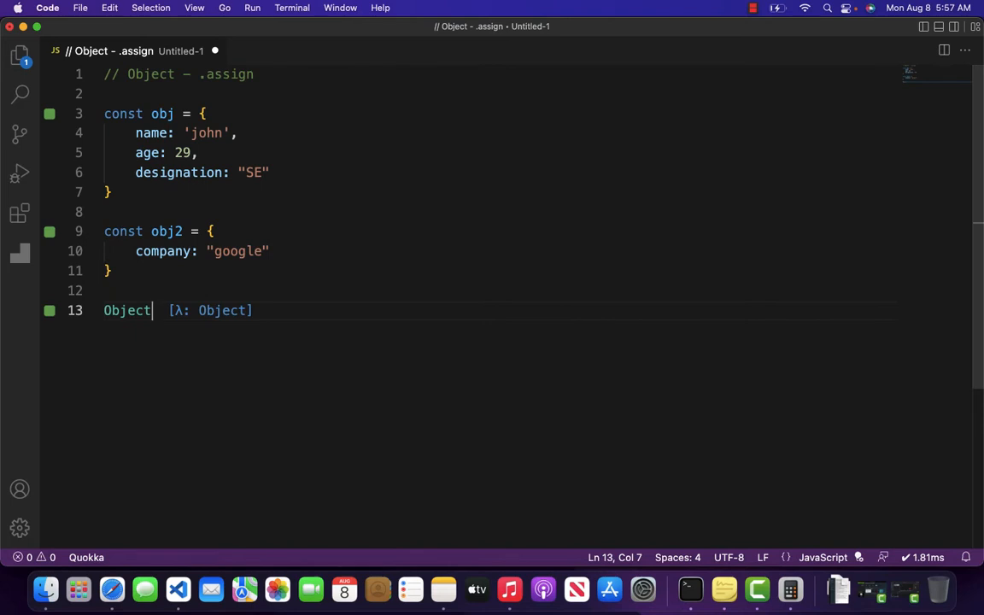
type(".assign")
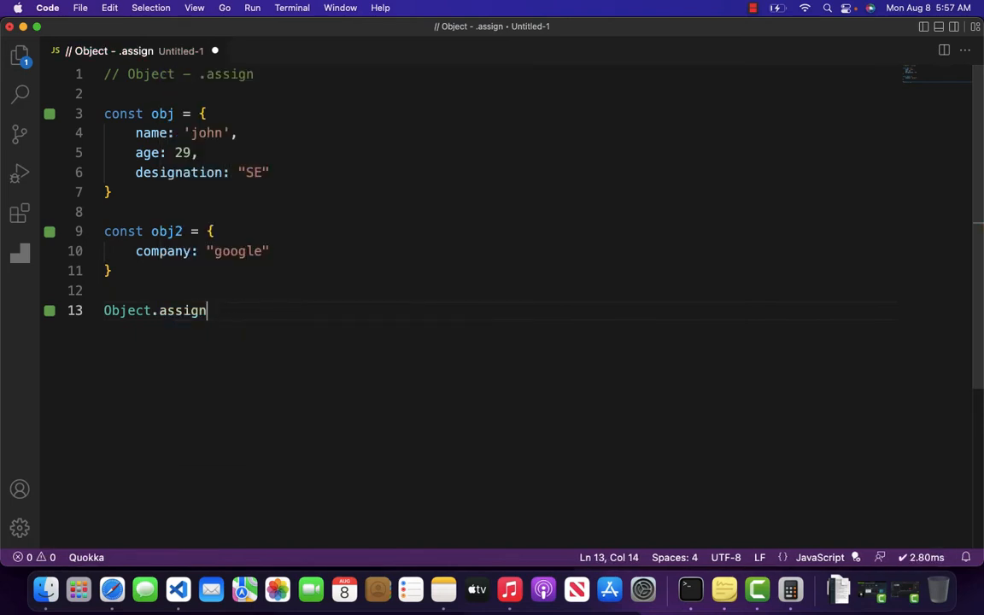
type("(")
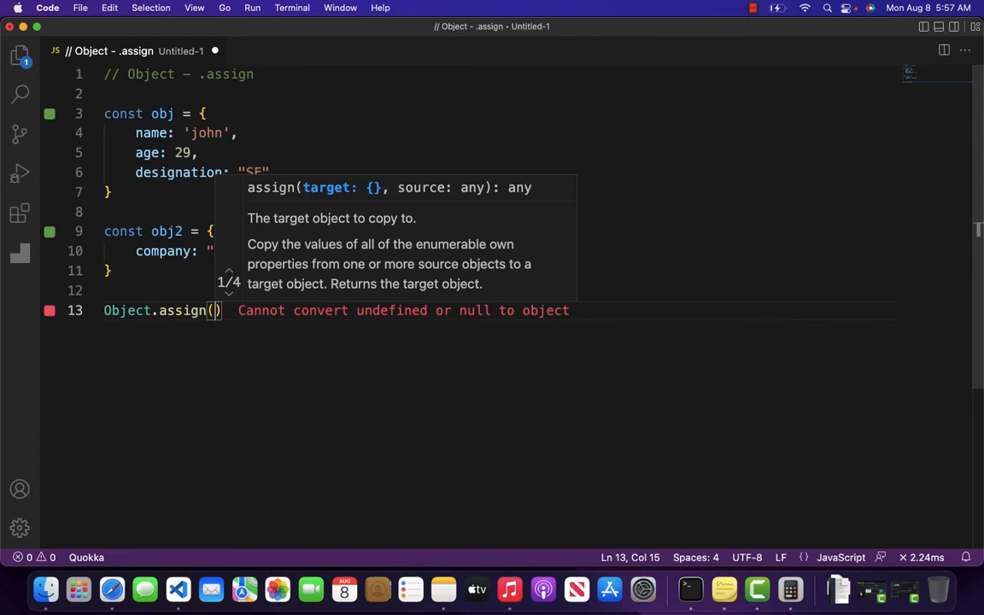
type("o")
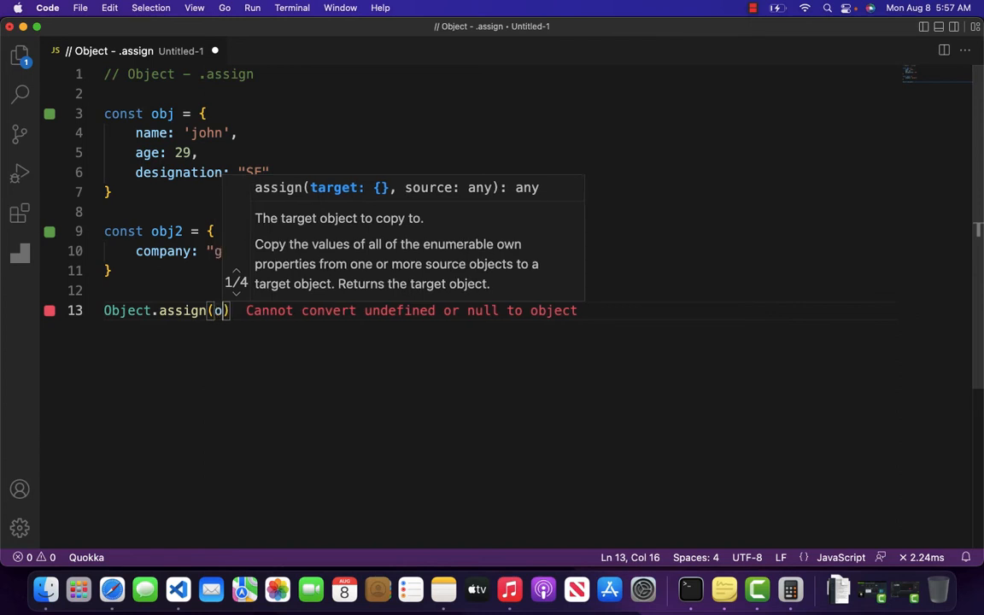
type("bj")
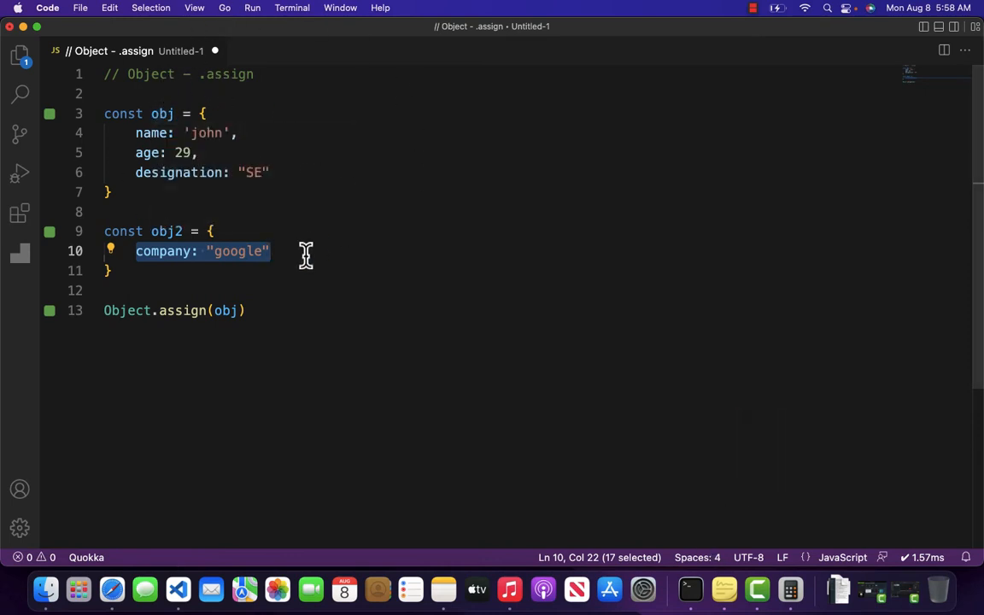
- Add obj2 as the second argument so the call reads Object.assign(obj, obj2)
left_click(236, 310)
type(", ")
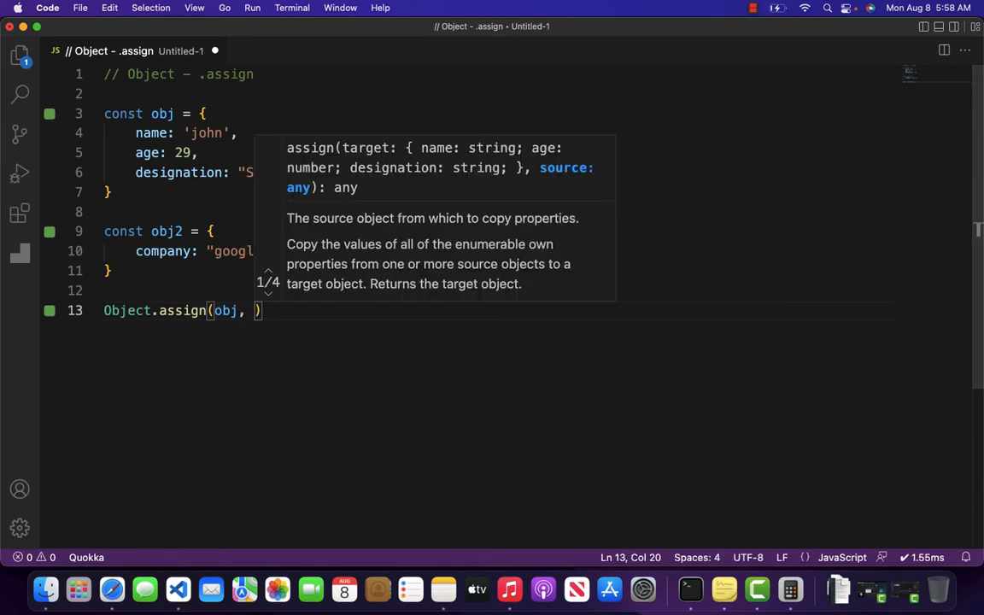
mouse_move(88, 363)
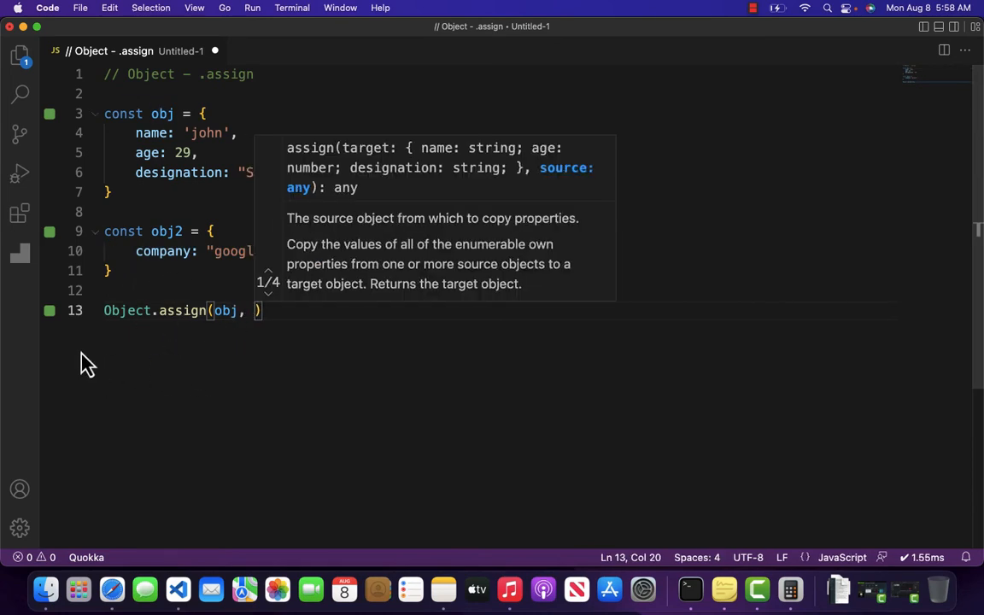
mouse_move(214, 394)
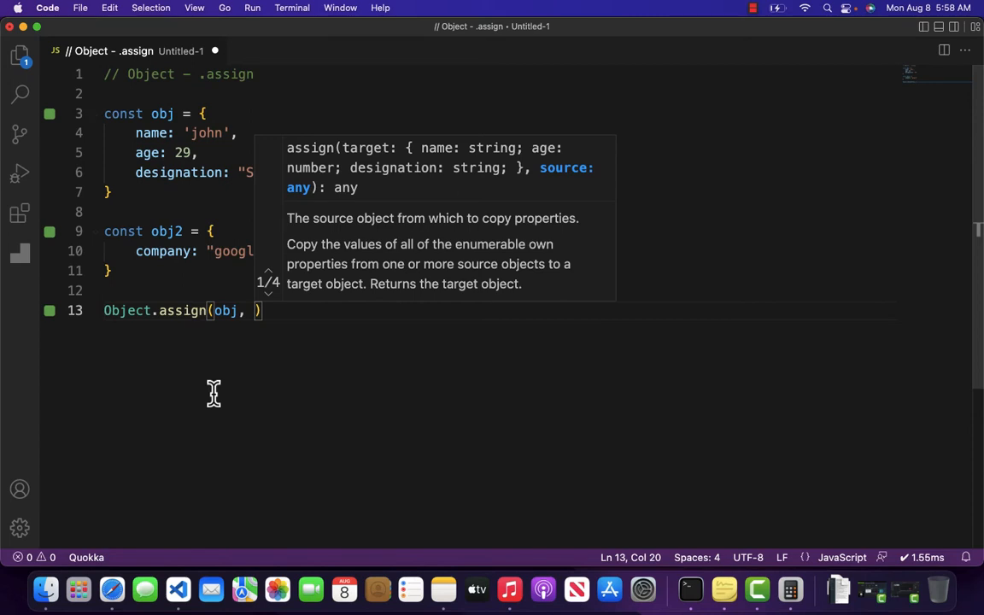
type("obj2")
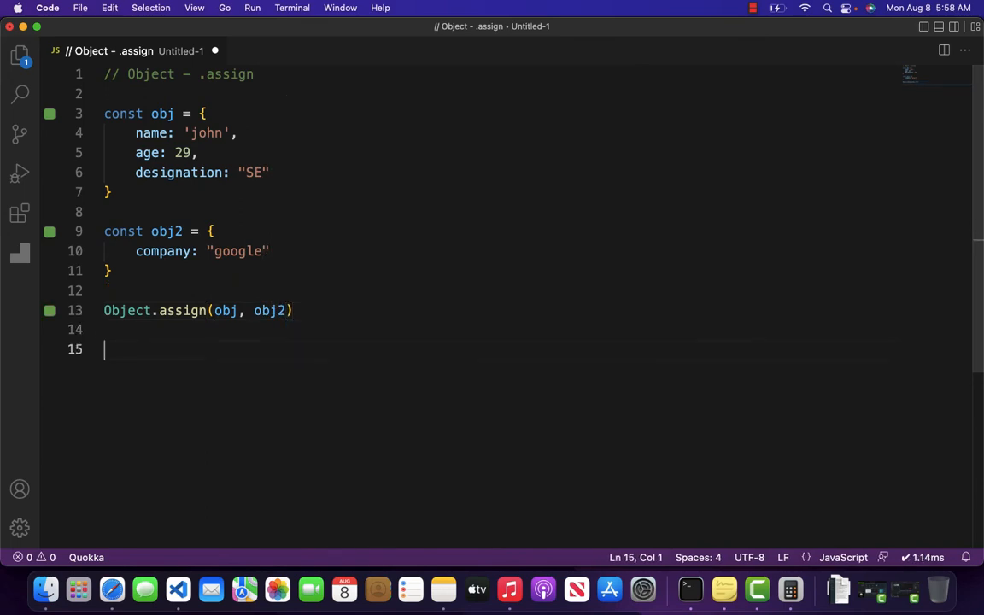
- Log obj with console.log(obj) to show the merged object including company: 'google'
type("console.log(")
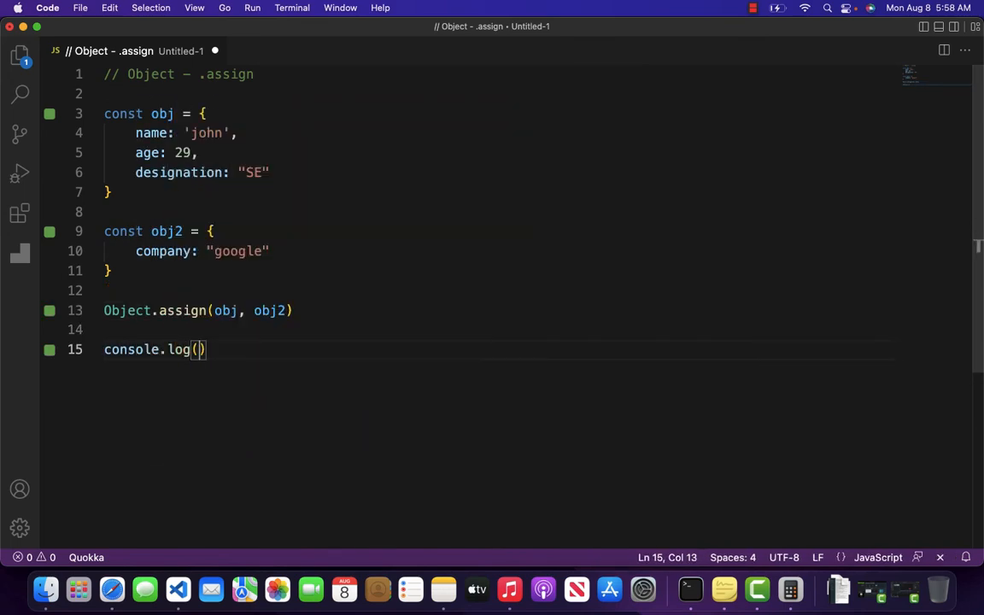
type("obj")
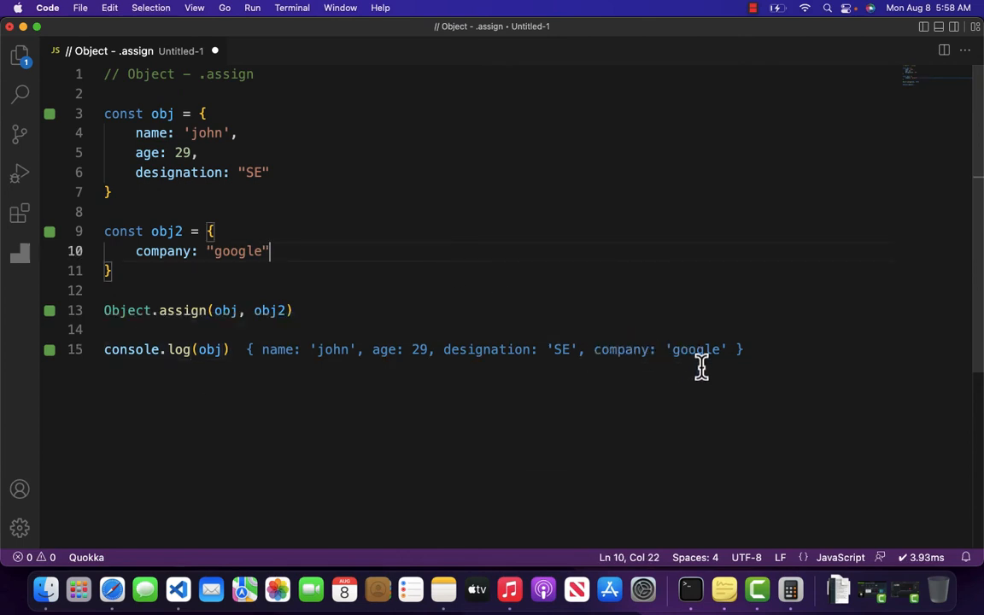
mouse_move(243, 144)
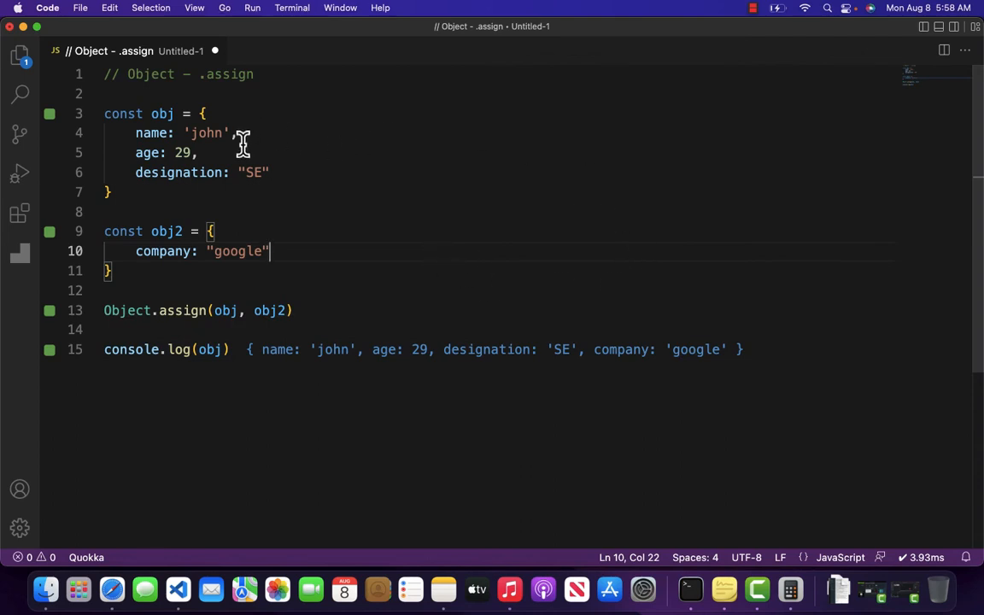